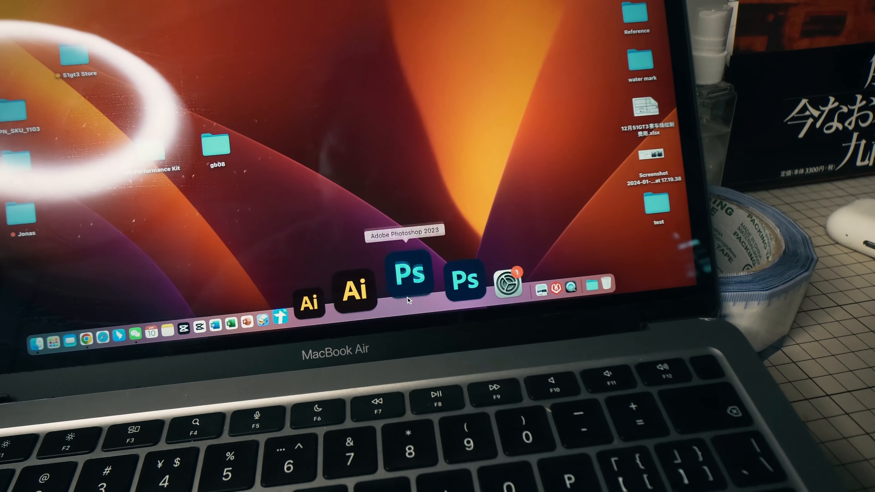
Step: Launch Adobe Photoshop 2023 from the Dock, opening a new Untitled-1 document
left_click(409, 275)
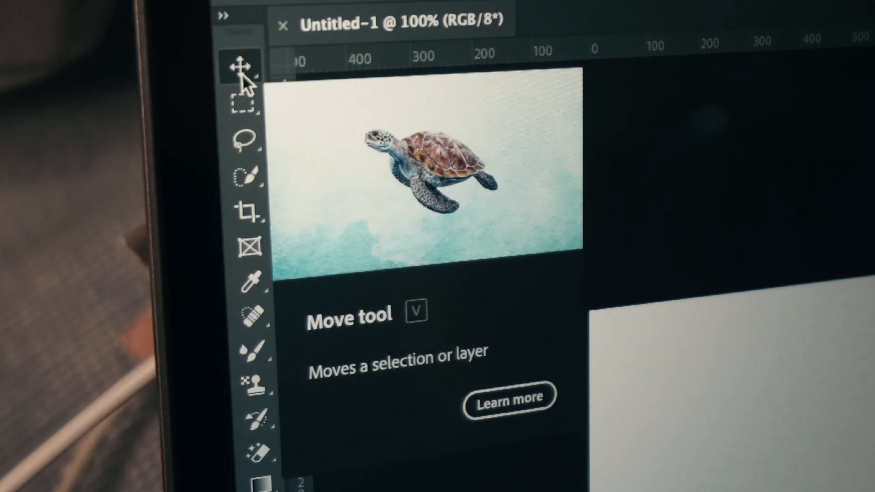